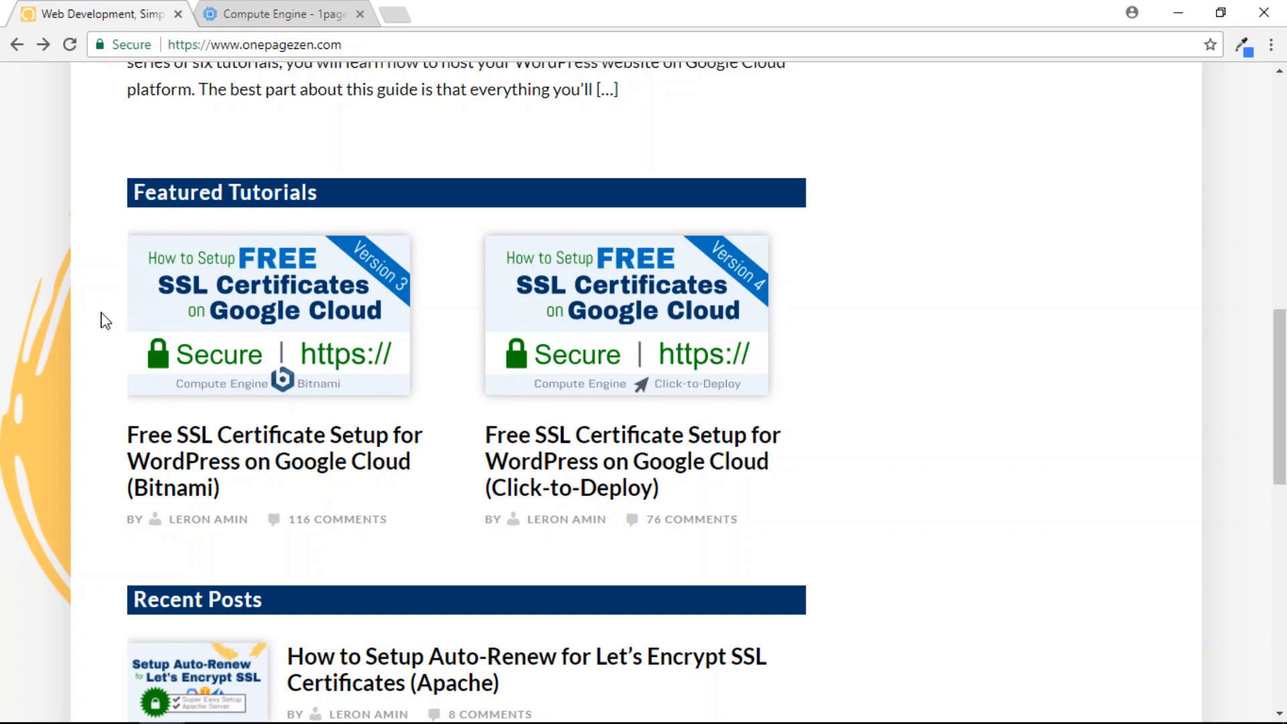
pyautogui.moveTo(232, 501)
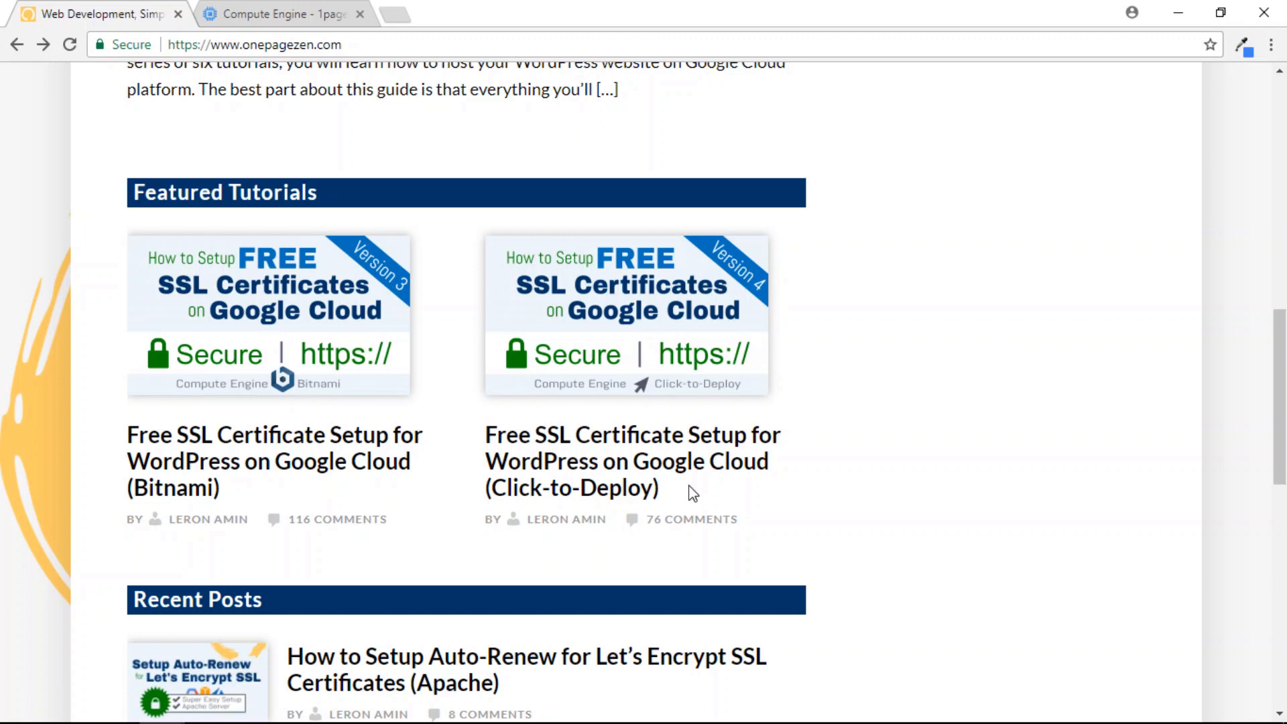
pyautogui.moveTo(685, 495)
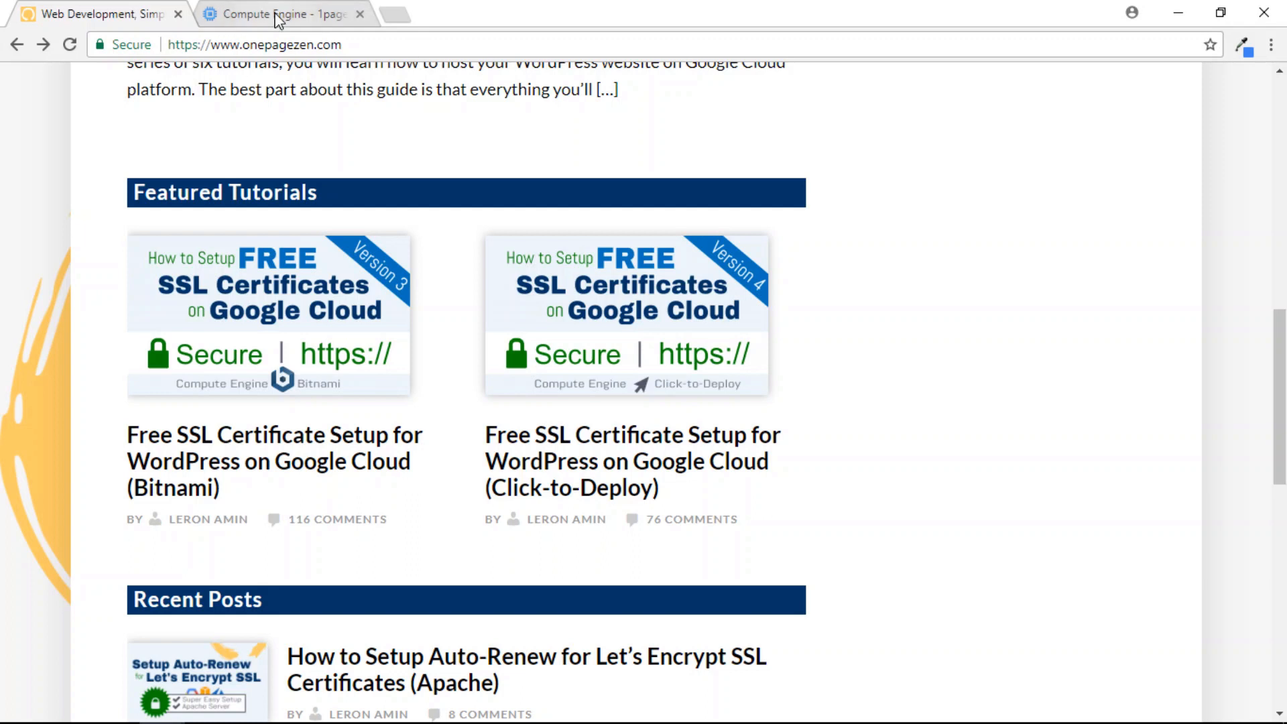
# Step: Start an SSH browser terminal on the test-vm-vm instance from Compute Engine
pyautogui.click(279, 13)
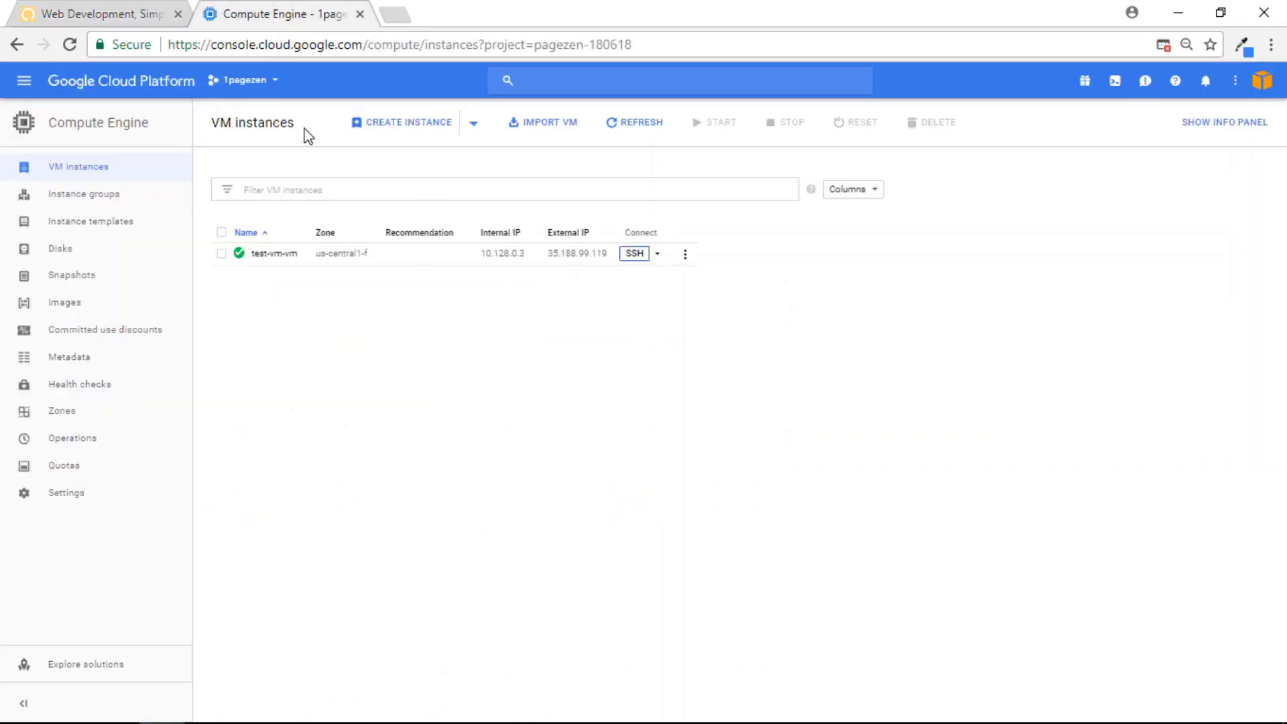
pyautogui.moveTo(640, 264)
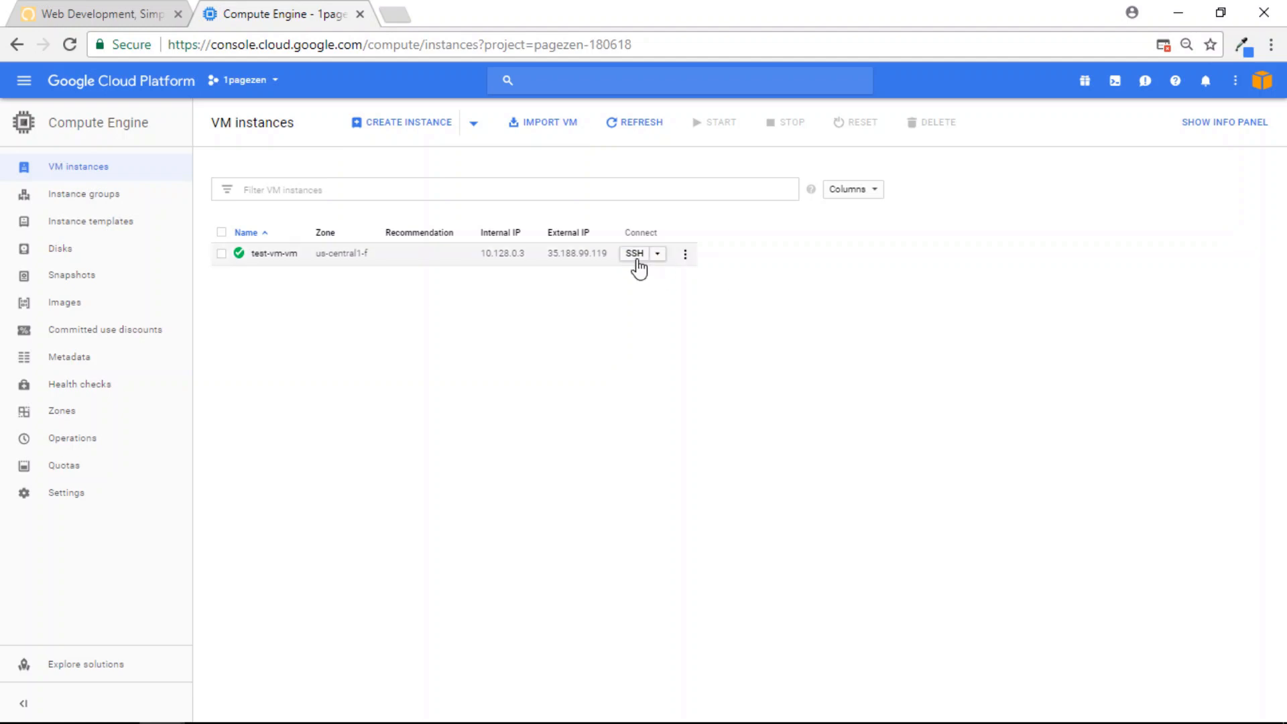
pyautogui.click(633, 254)
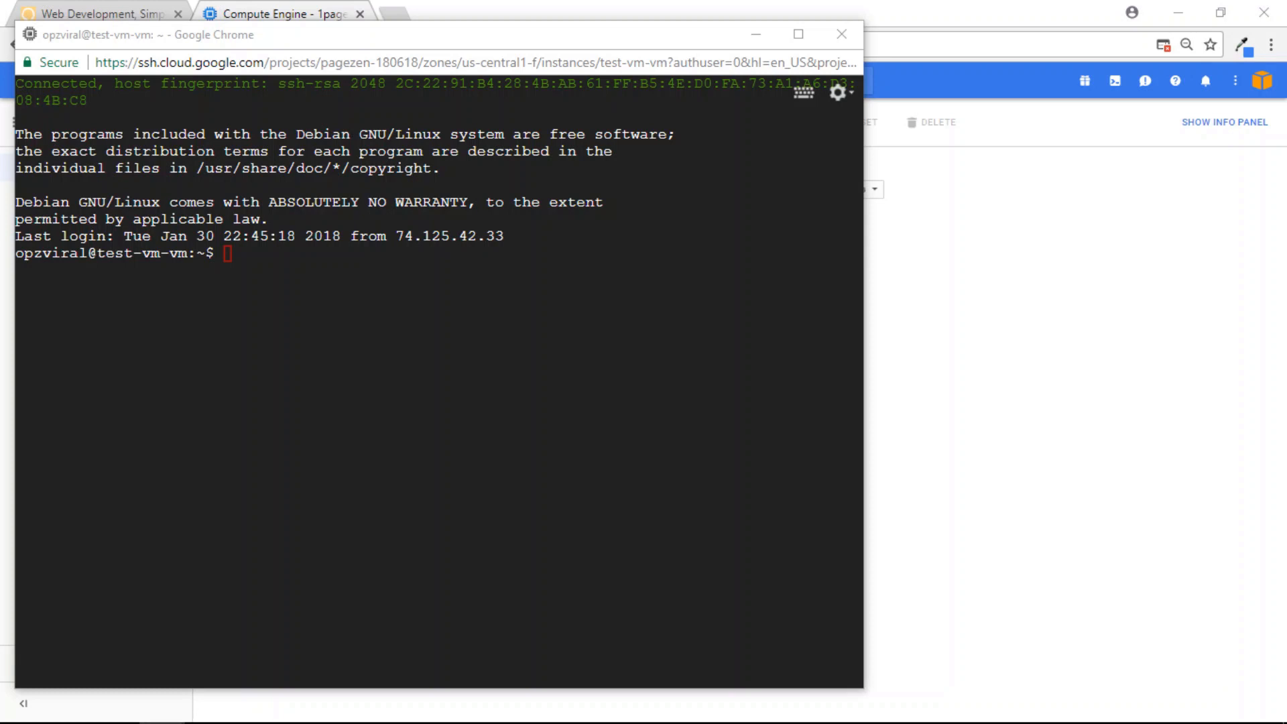
pyautogui.moveTo(651, 252)
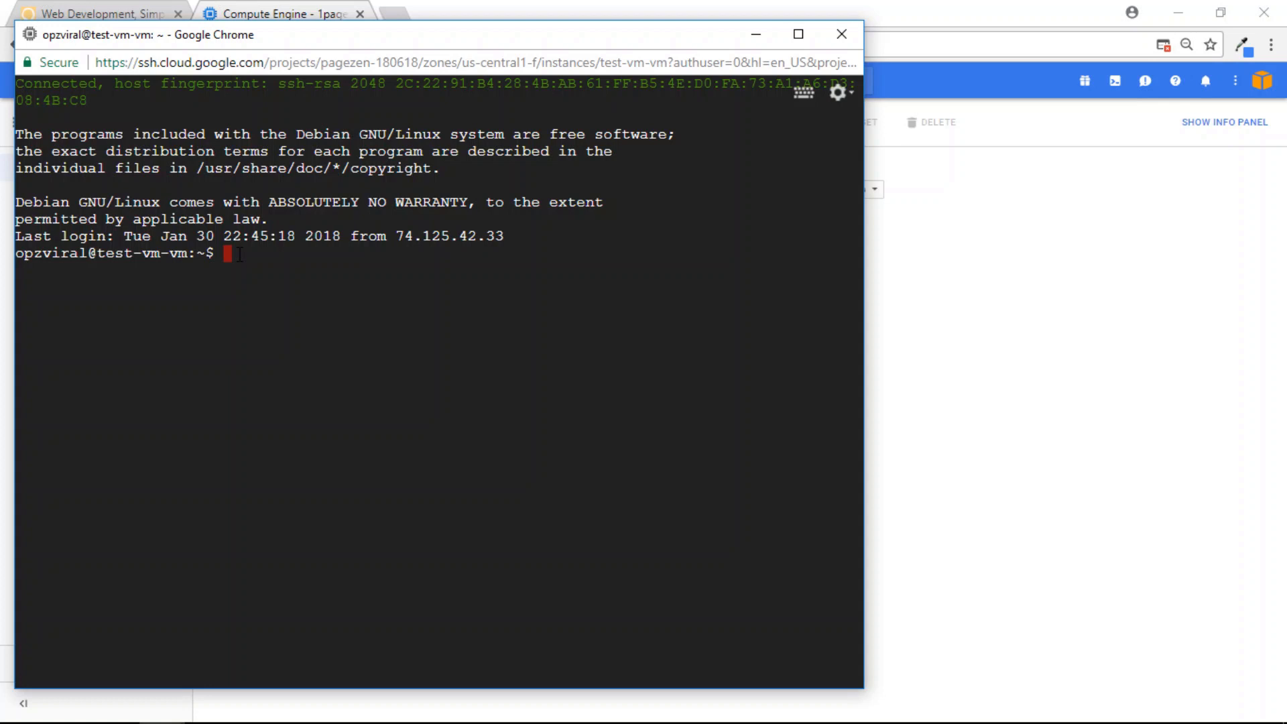
# Step: List the home directory, then download certbot-auto from dl.eff.org and make it executable
pyautogui.write('l')
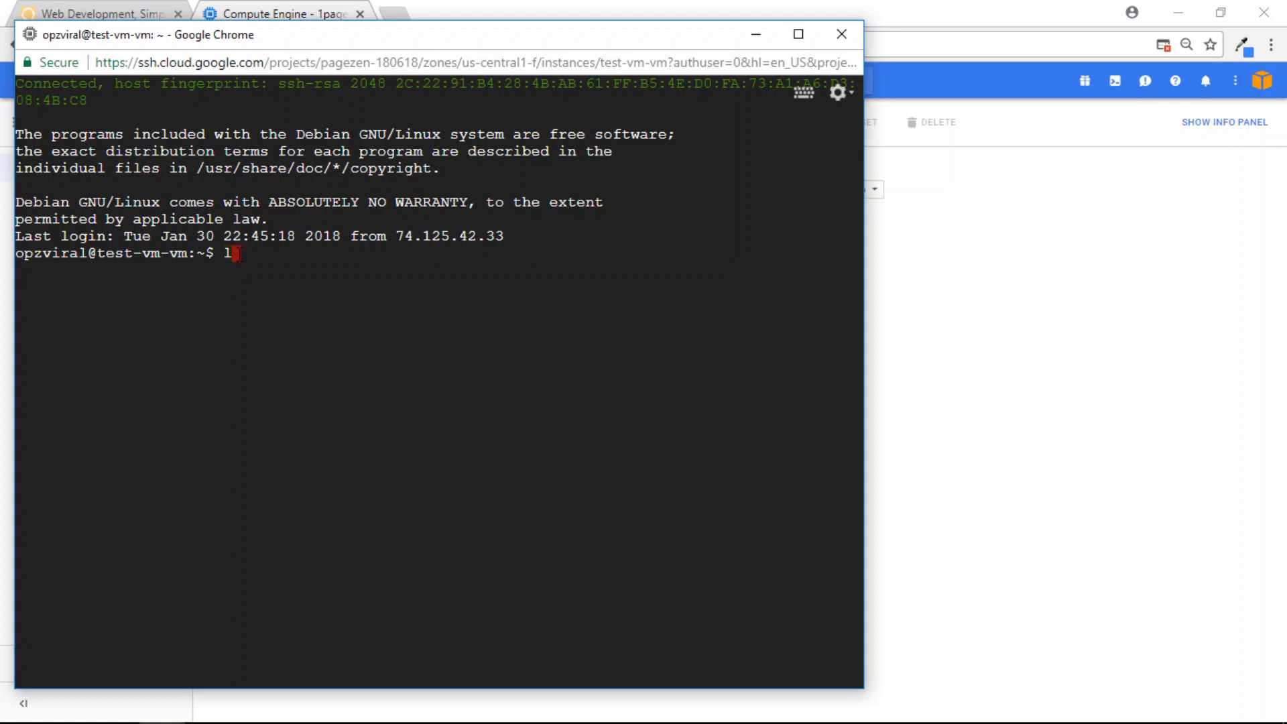
pyautogui.write('s')
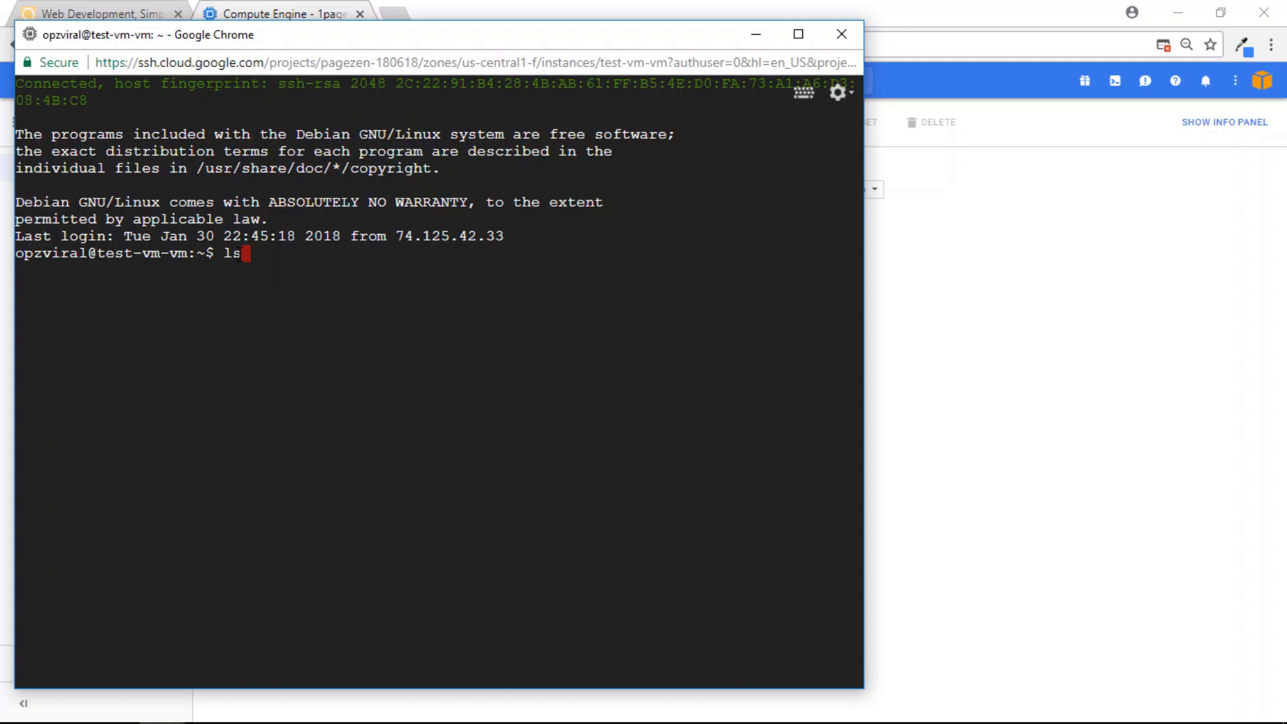
pyautogui.press('Return')
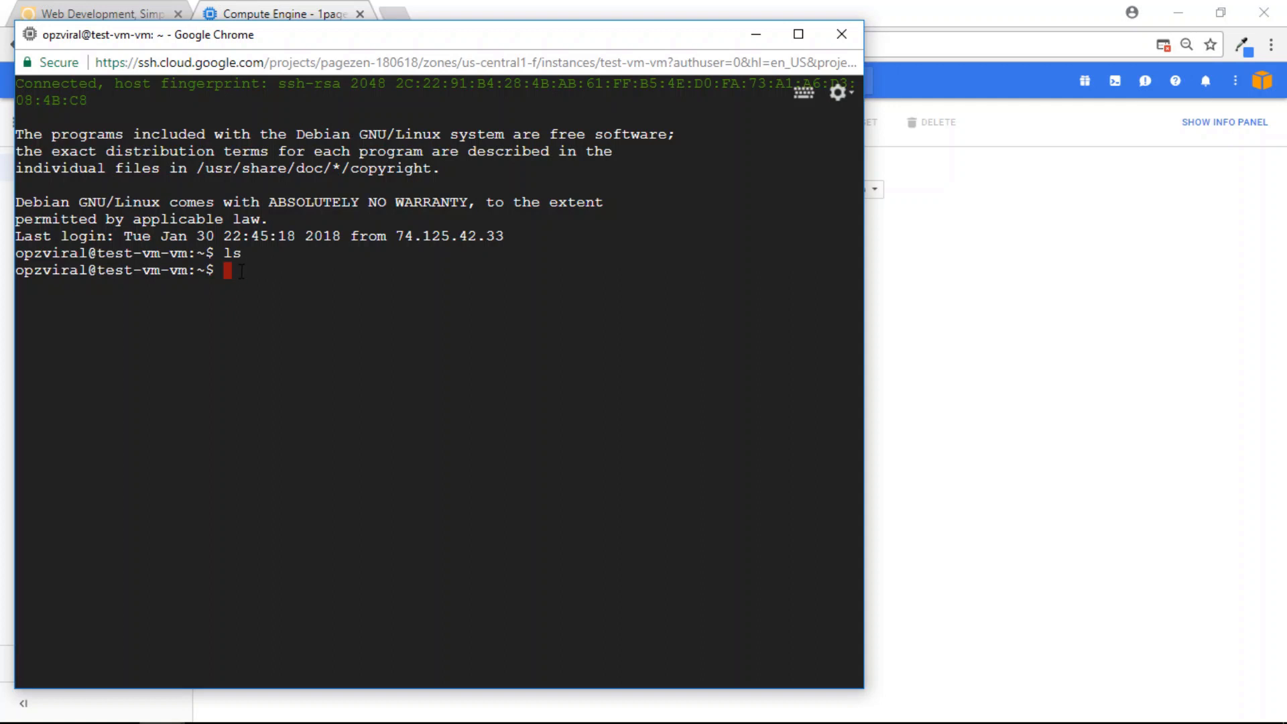
pyautogui.write('wget https://dl.eff.org/certbot-auto && chmod a+x certbot-auto')
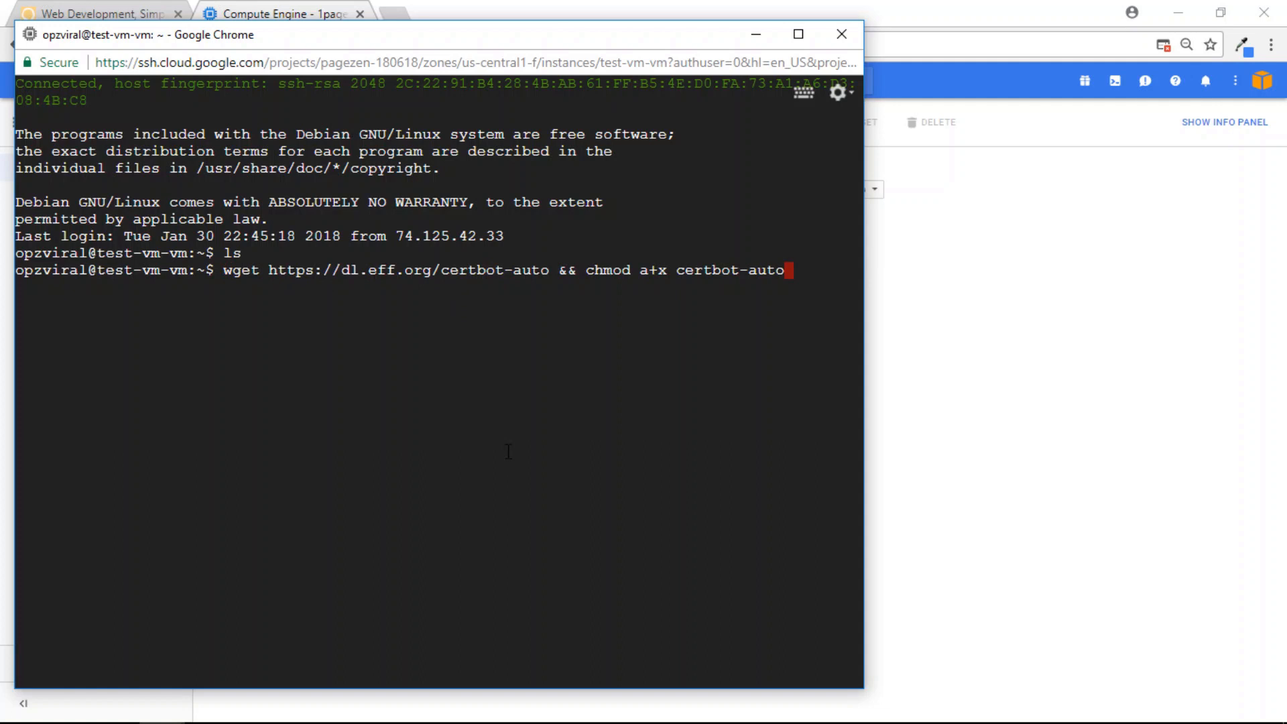
pyautogui.press('Return')
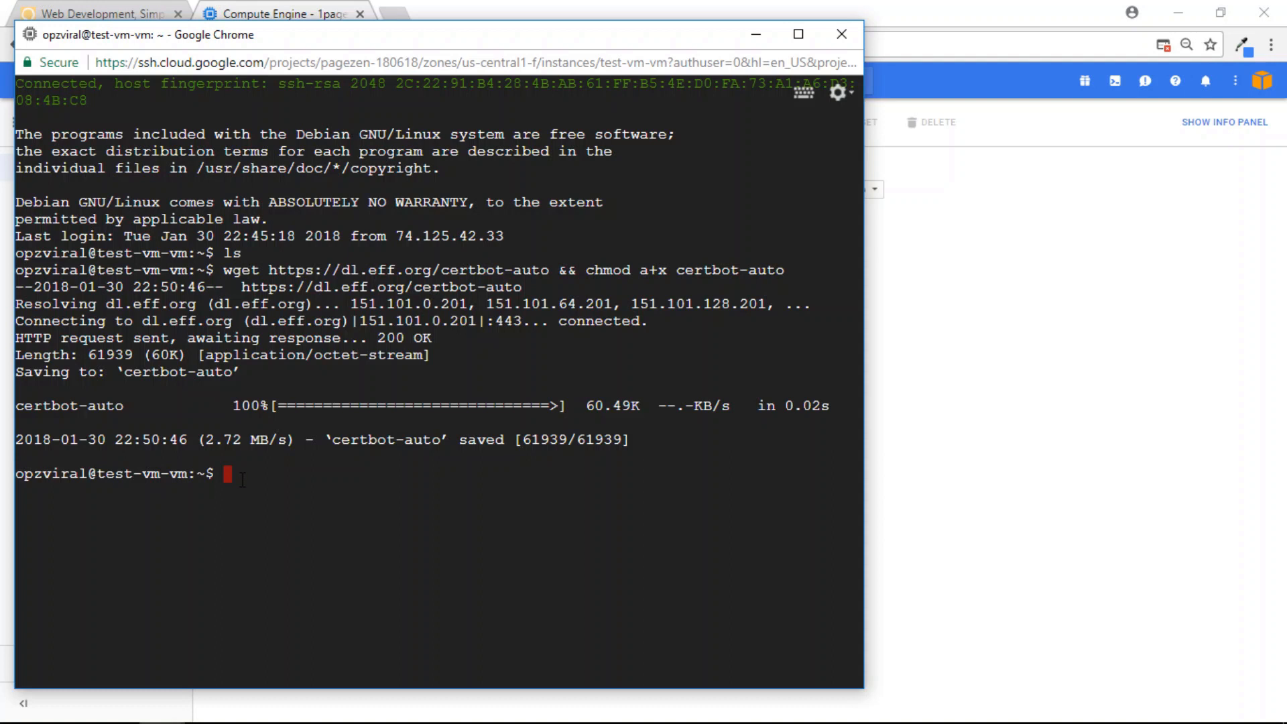
# Step: List the home directory again to confirm certbot-auto is present
pyautogui.write('ls')
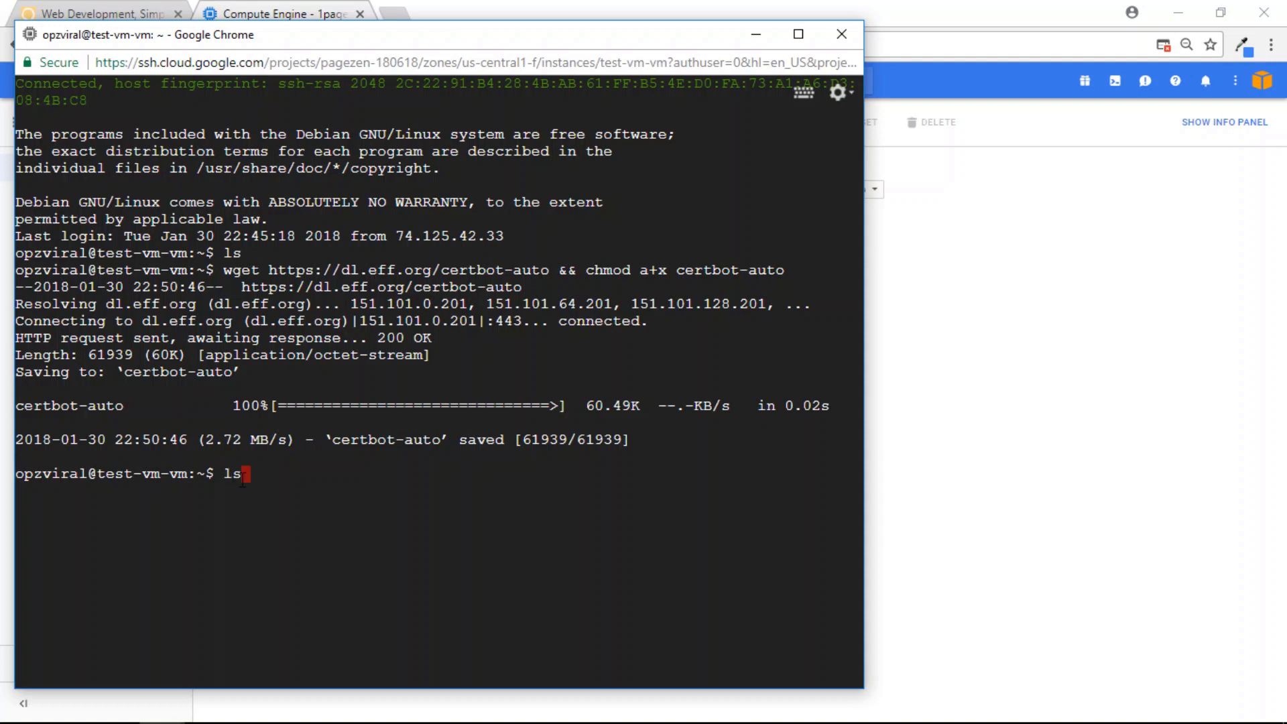
pyautogui.press('Return')
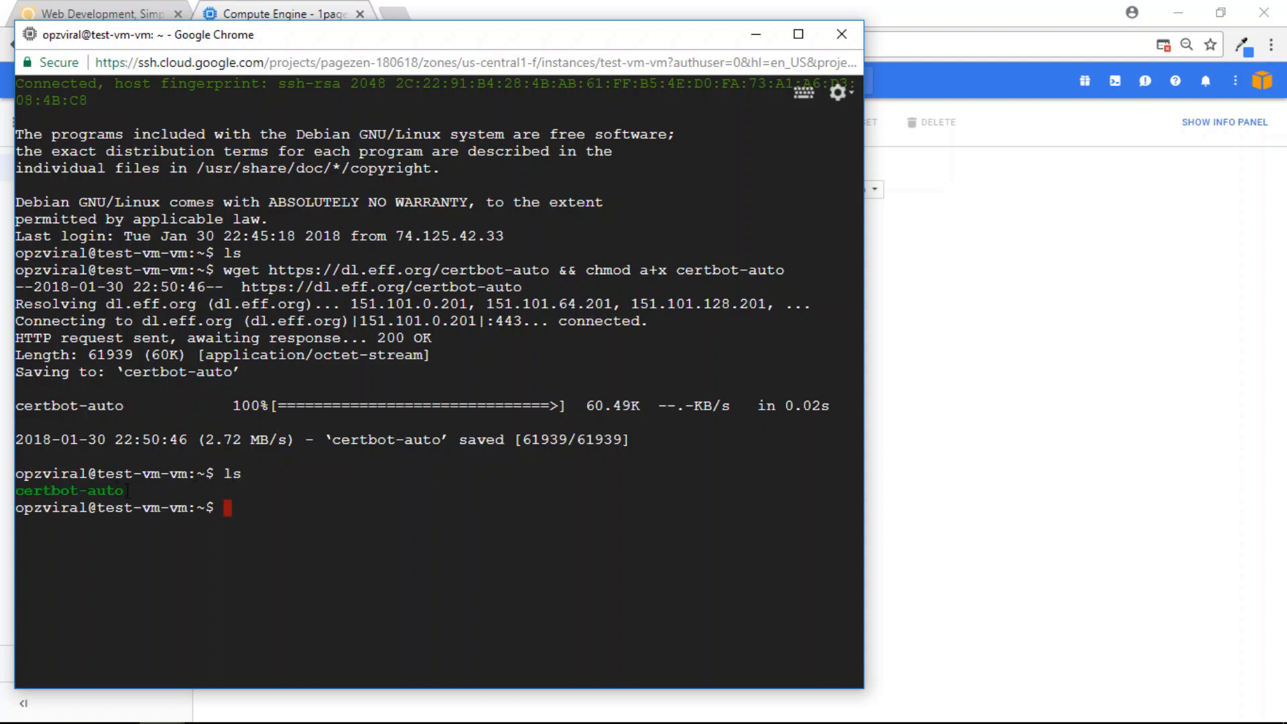
pyautogui.doubleClick(69, 491)
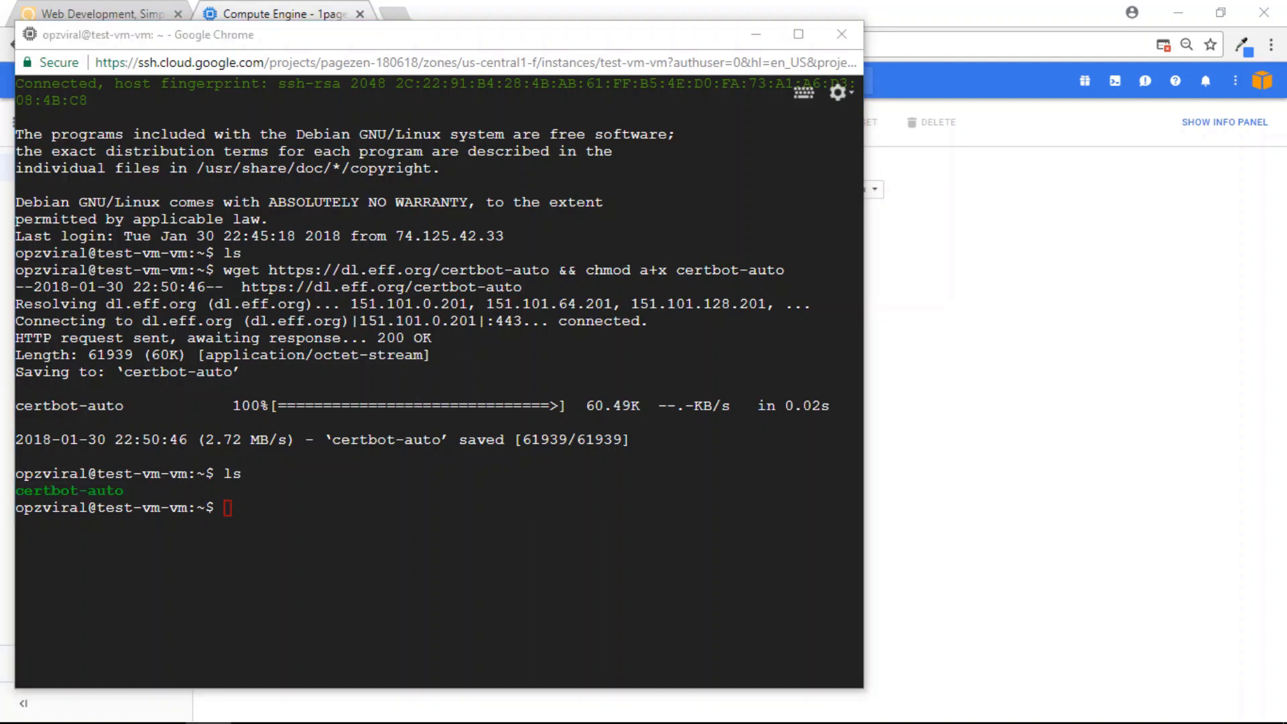
pyautogui.moveTo(240, 517)
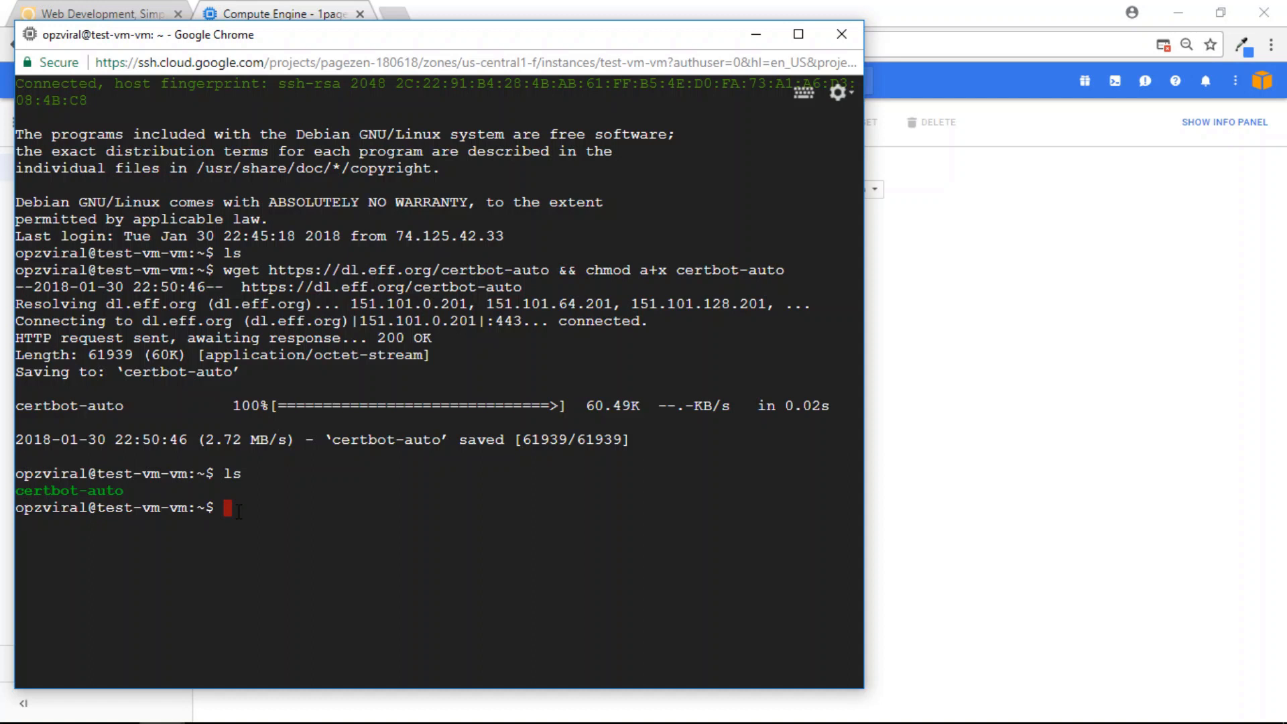
# Step: Move certbot-auto into /etc/letsencrypt/ with sudo mv
pyautogui.write('sudo mv certbot-auto /etc/letsencrypt/')
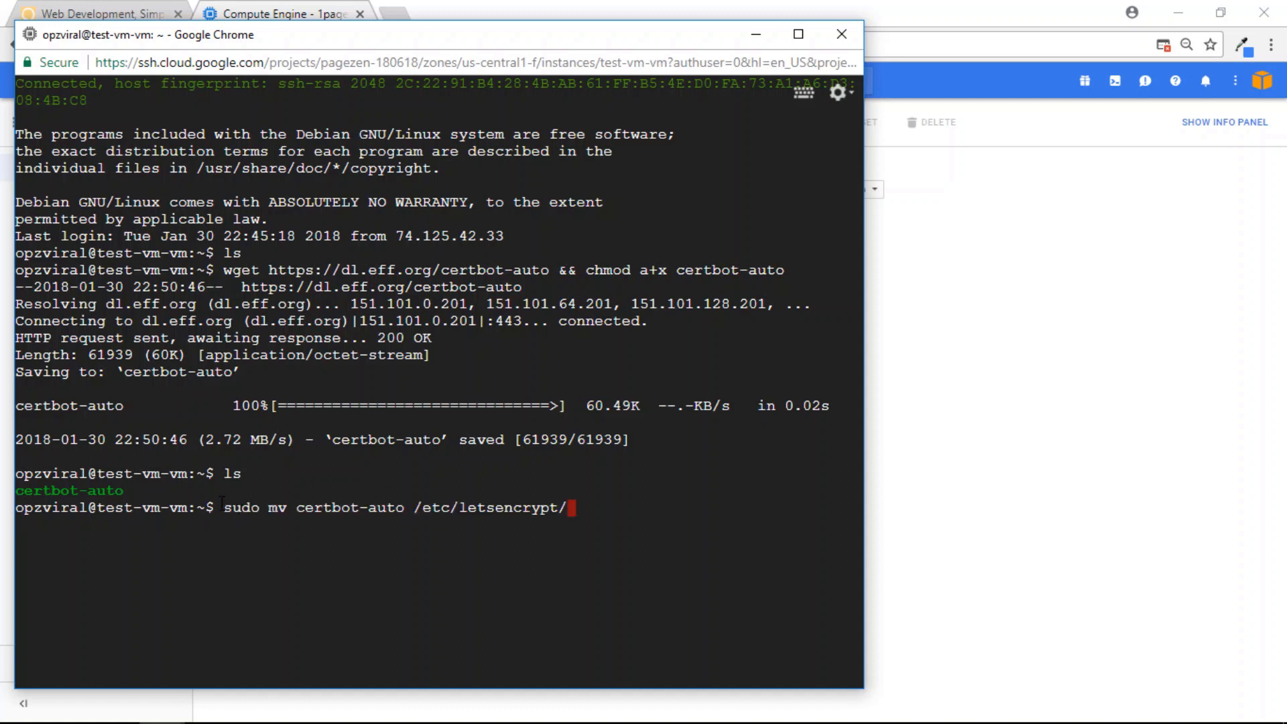
pyautogui.doubleClick(276, 507)
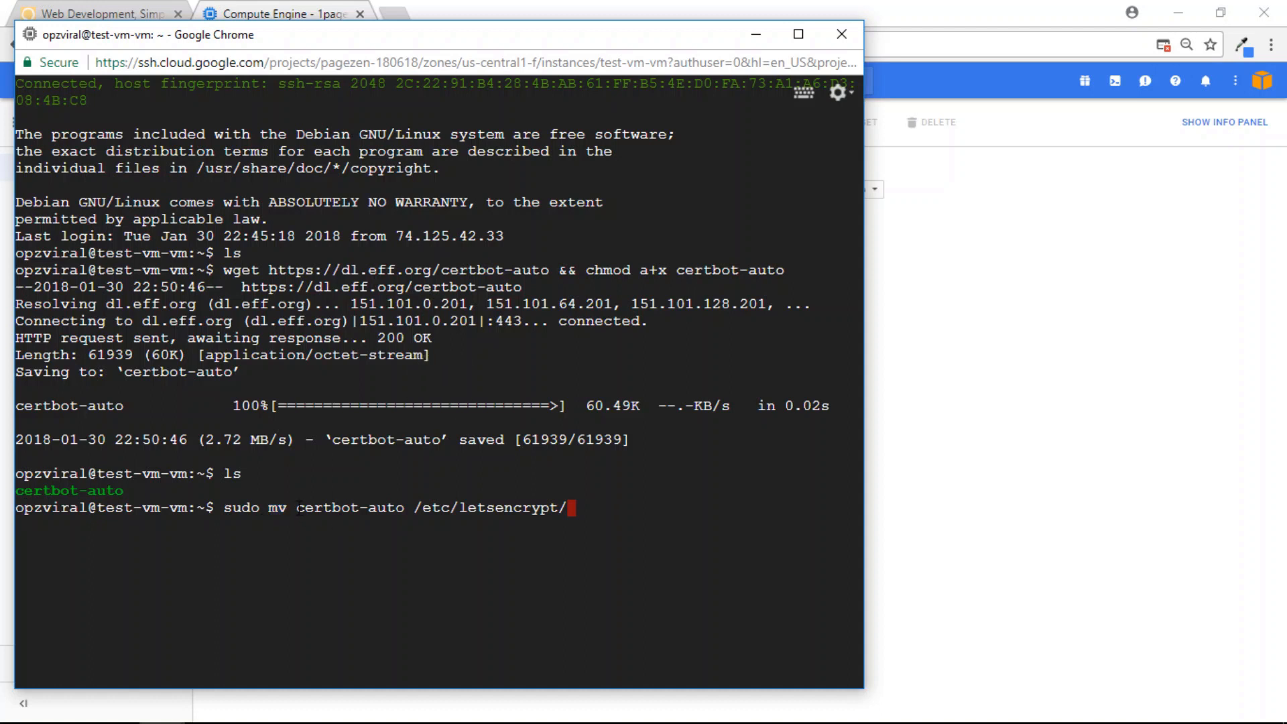
pyautogui.doubleClick(350, 507)
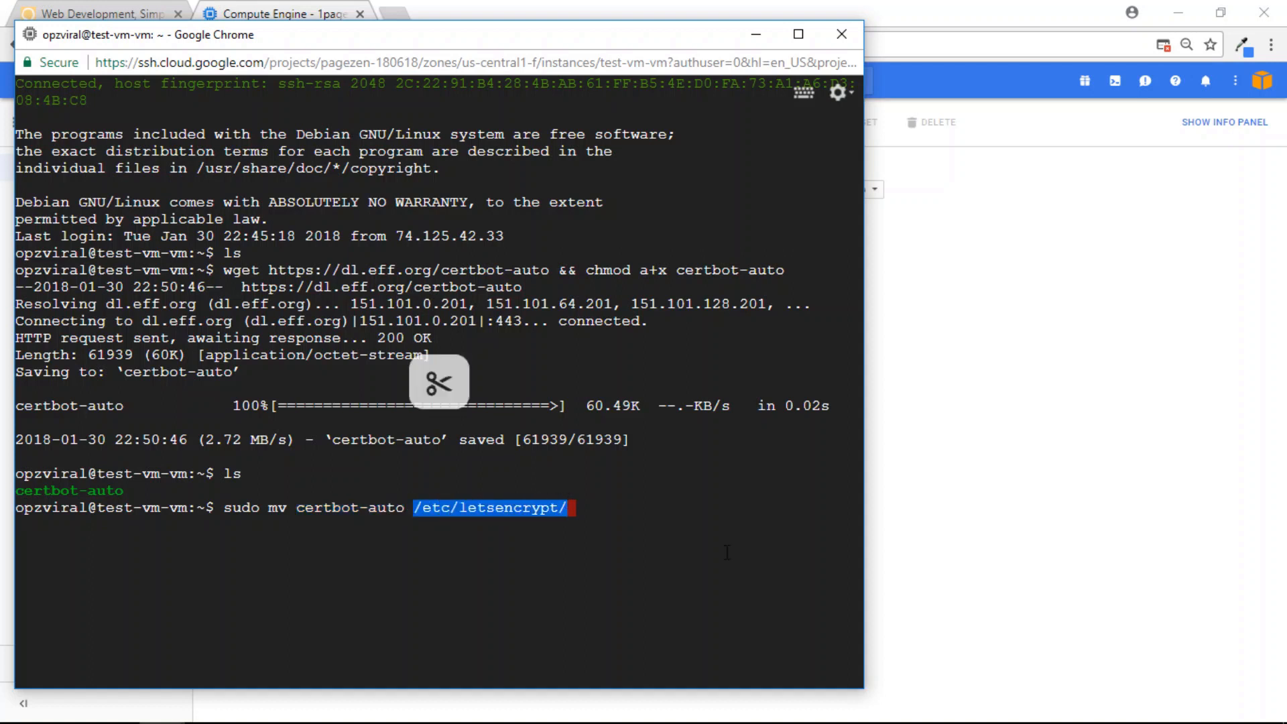
pyautogui.moveTo(646, 517)
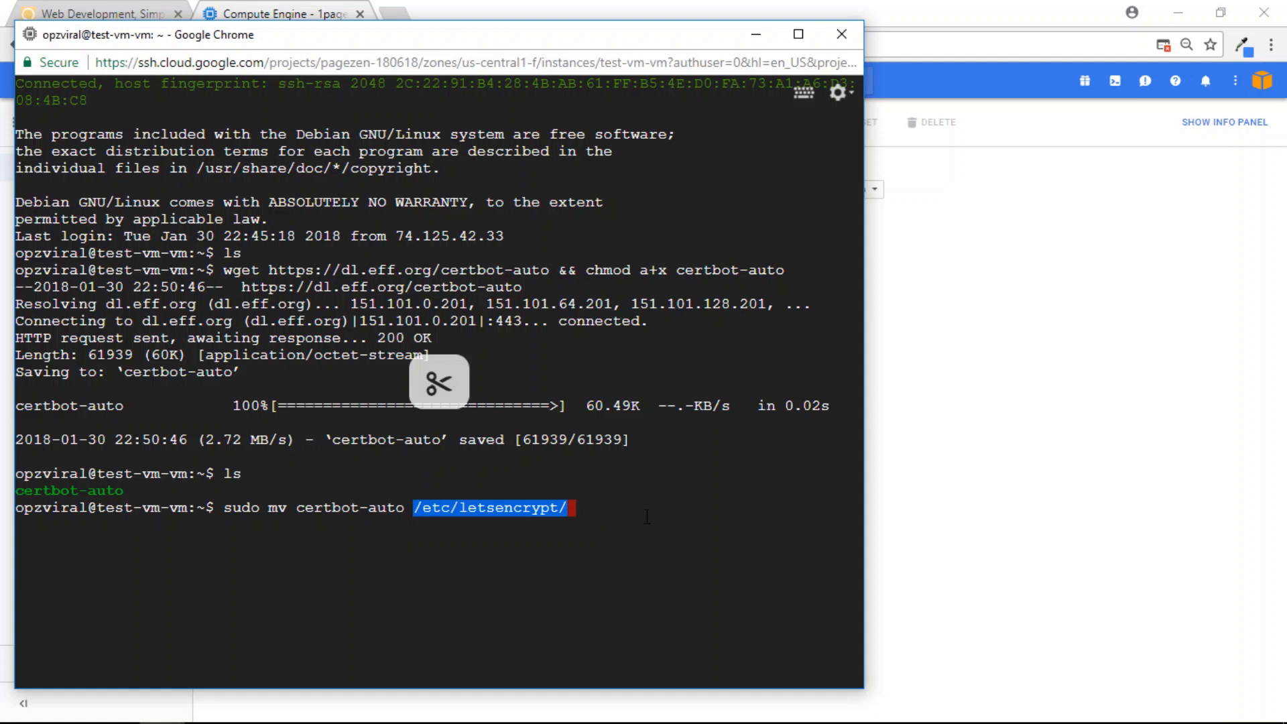
pyautogui.press('Return')
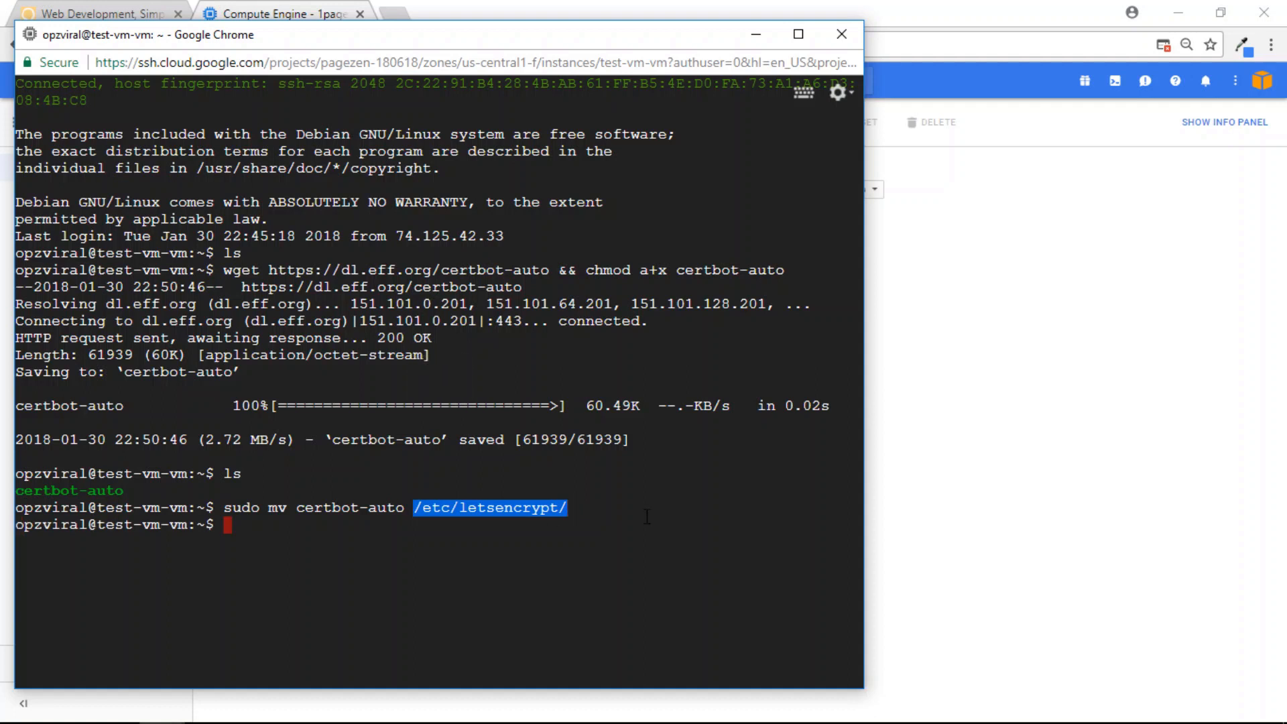
# Step: Change into /etc/letsencrypt and list its contents to confirm certbot-auto is there
pyautogui.write('cd /et')
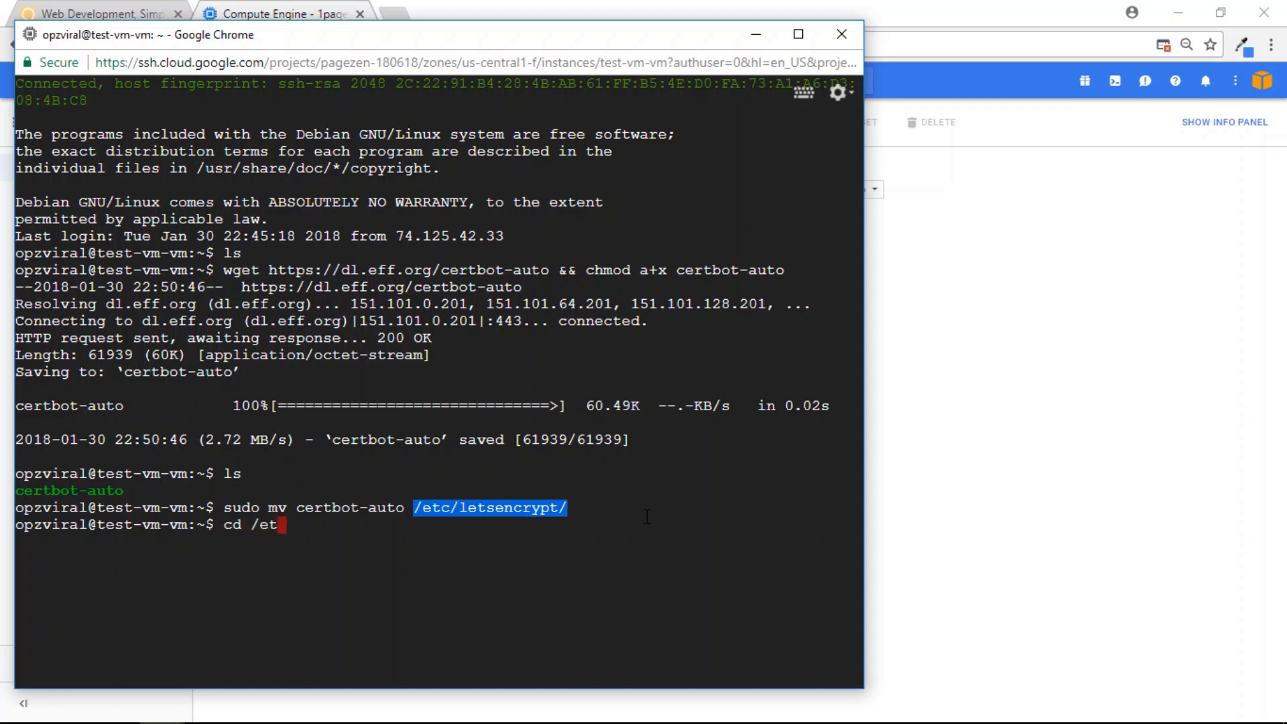
pyautogui.write('c/letsencrypt/')
pyautogui.write('ks')
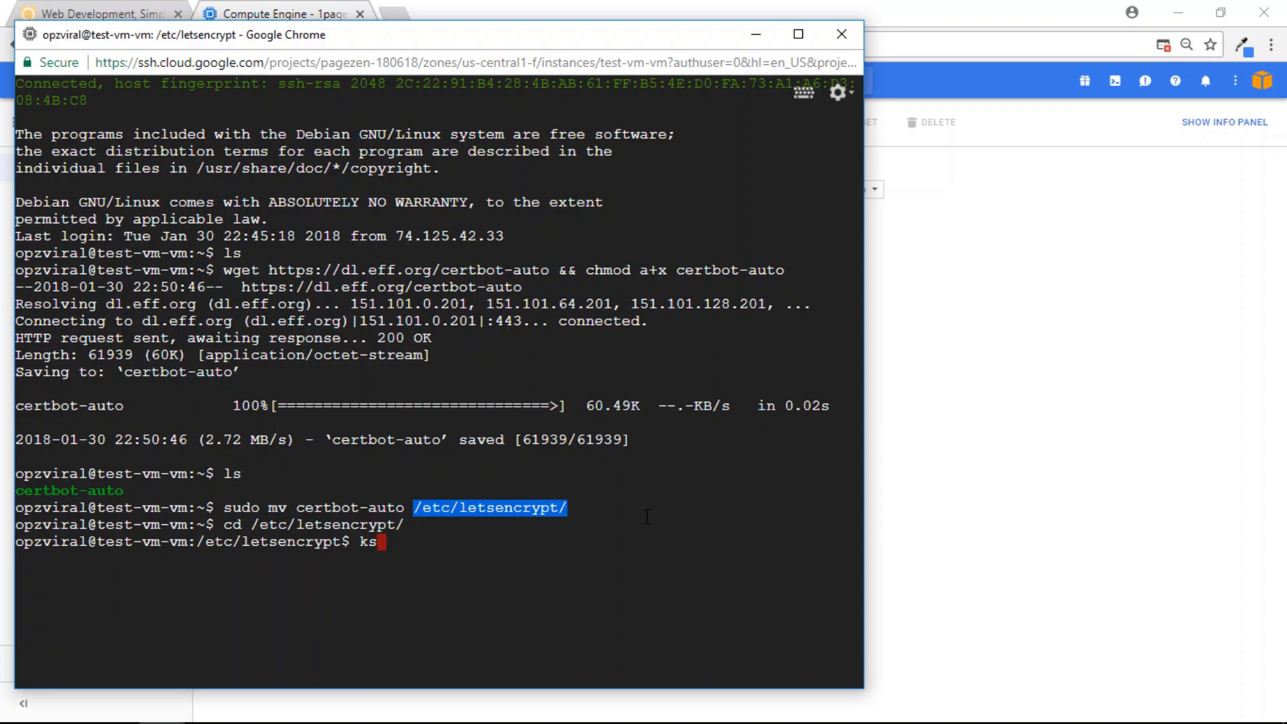
pyautogui.press('Return')
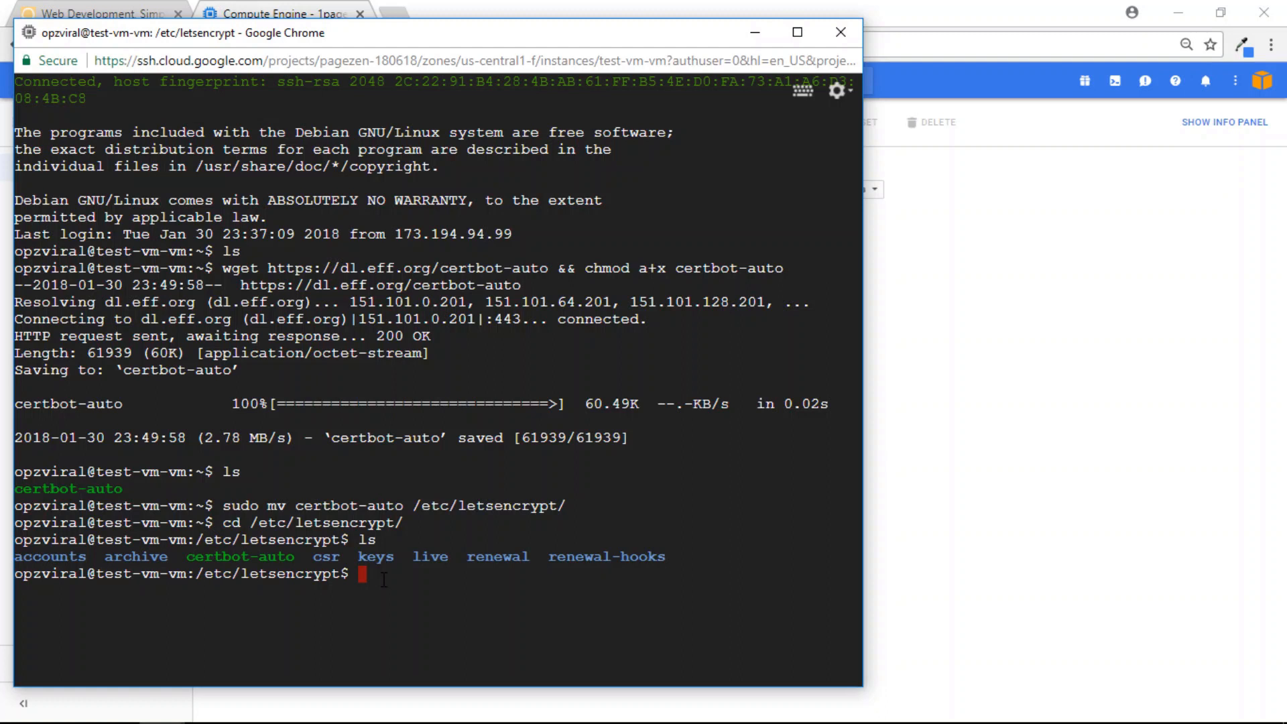
# Step: Return to the home directory and edit the root crontab with sudo crontab -e
pyautogui.write('cd')
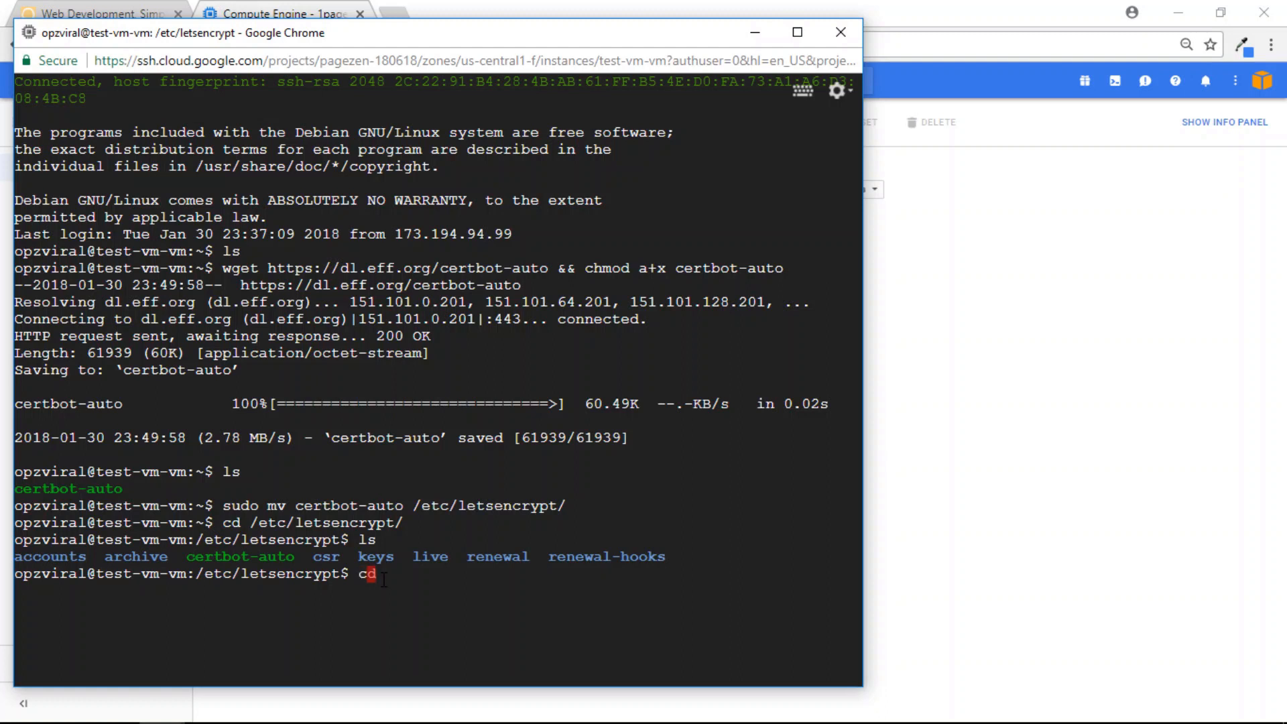
pyautogui.press('Return')
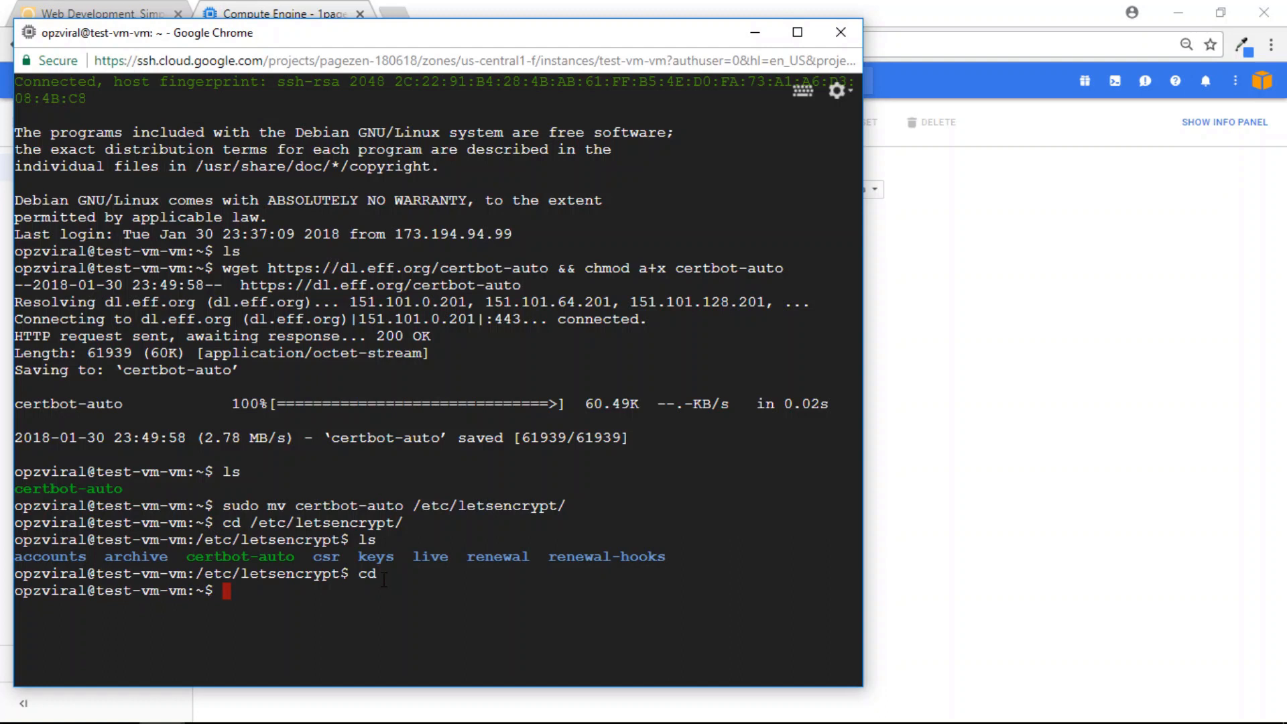
pyautogui.write('sudo')
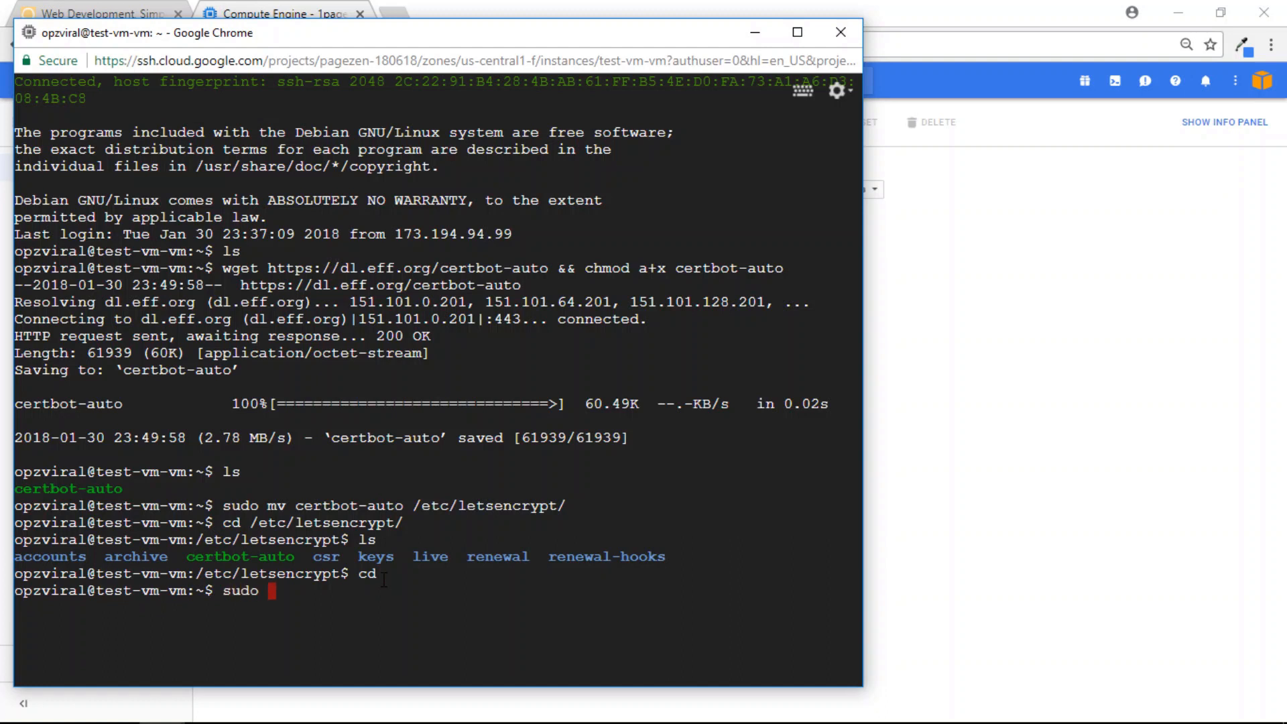
pyautogui.write('cront')
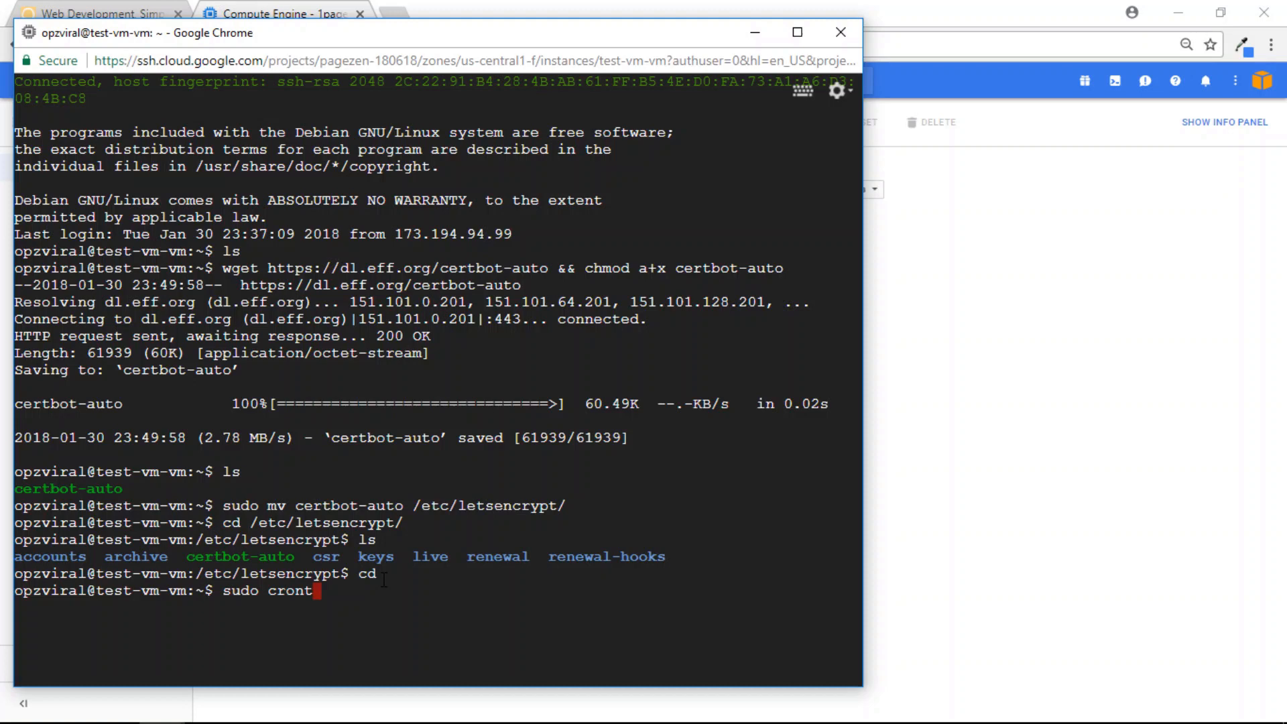
pyautogui.write('ab -e')
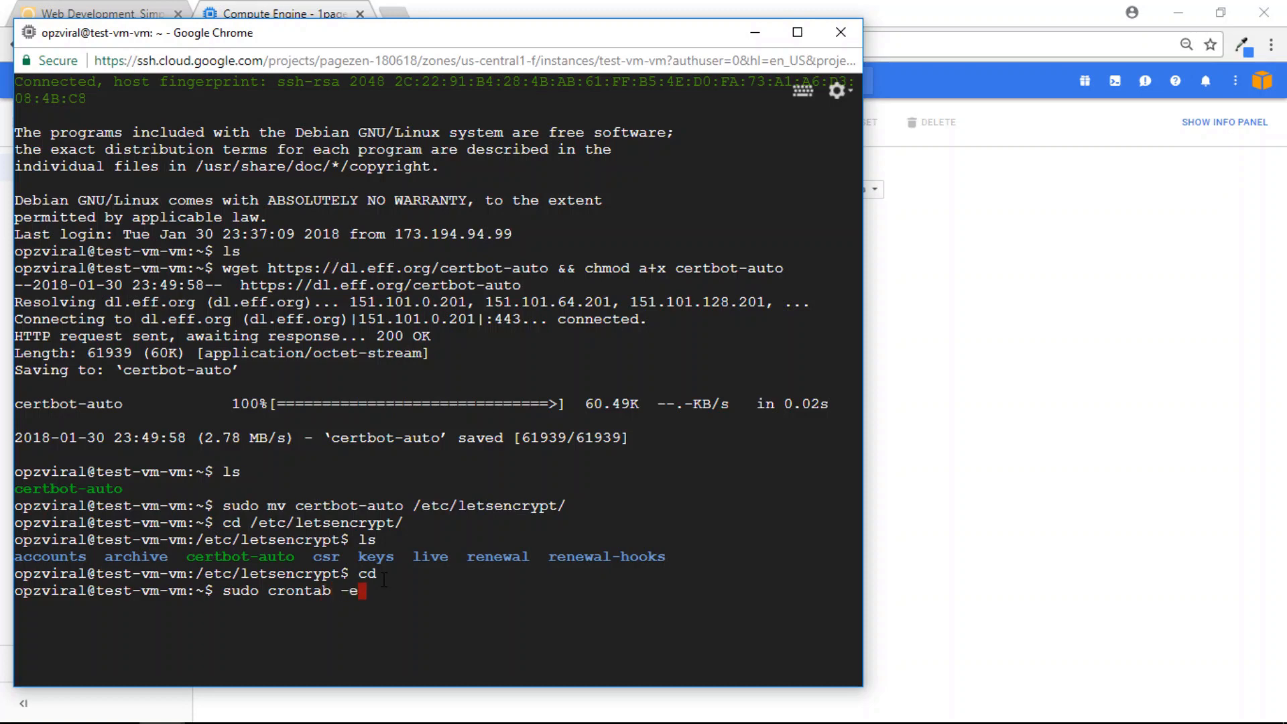
pyautogui.press('Return')
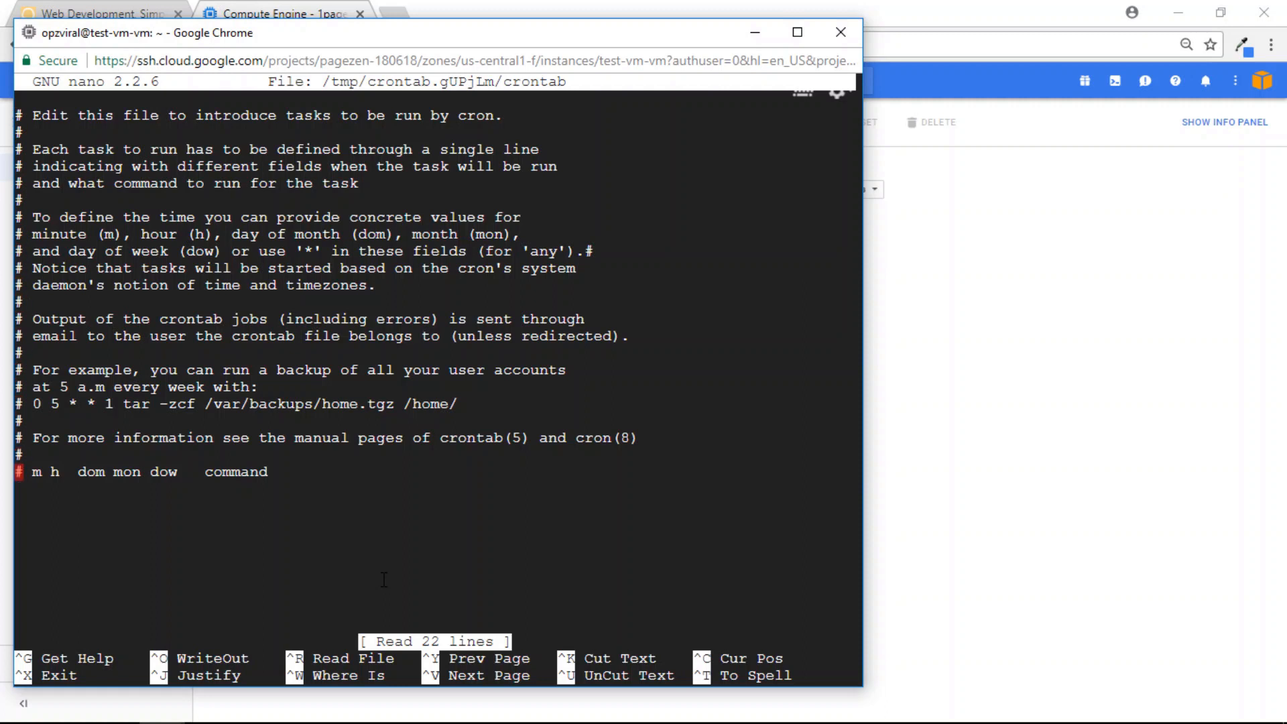
# Step: Add '45 2 * * 6 cd /etc/letsencrypt/ && ./certbot-auto renew && /etc/init.d/apache2 restart' and save the crontab
pyautogui.press('Return')
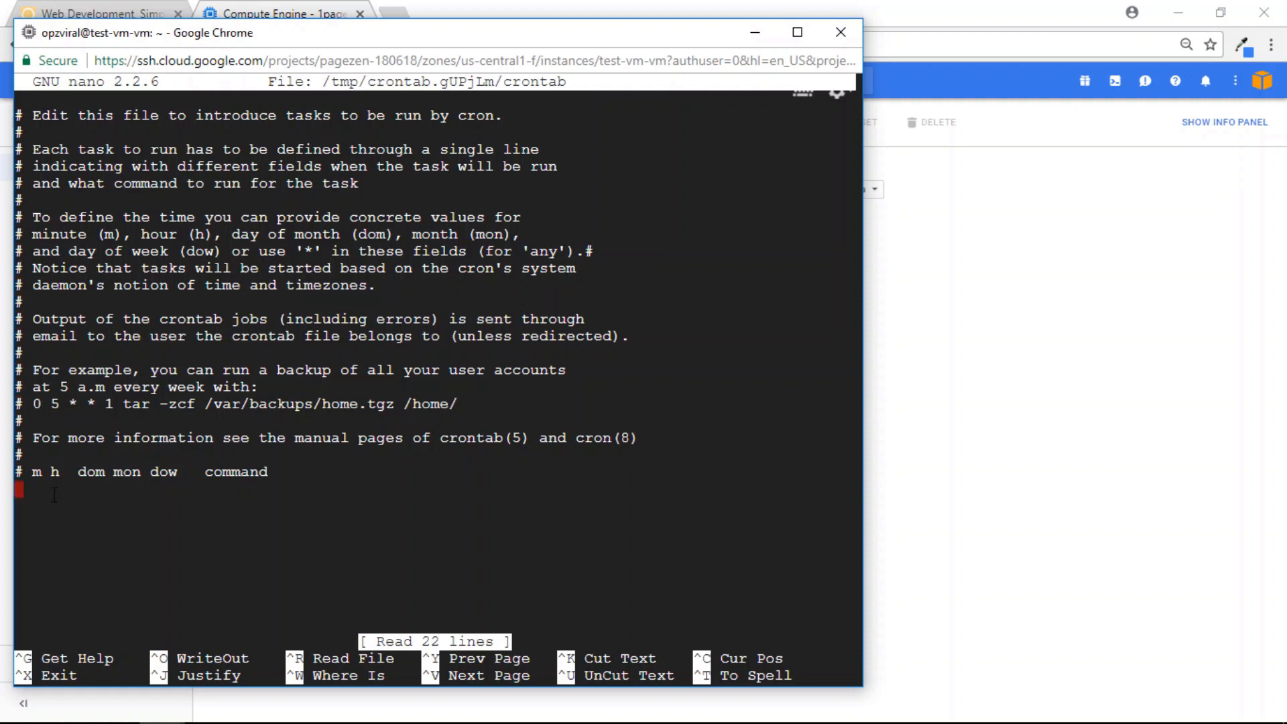
pyautogui.write('45 2 * * 6 cd /etc/letsencrypt/ && ./certbot-auto renew && /etc/init.d/apache2 restart')
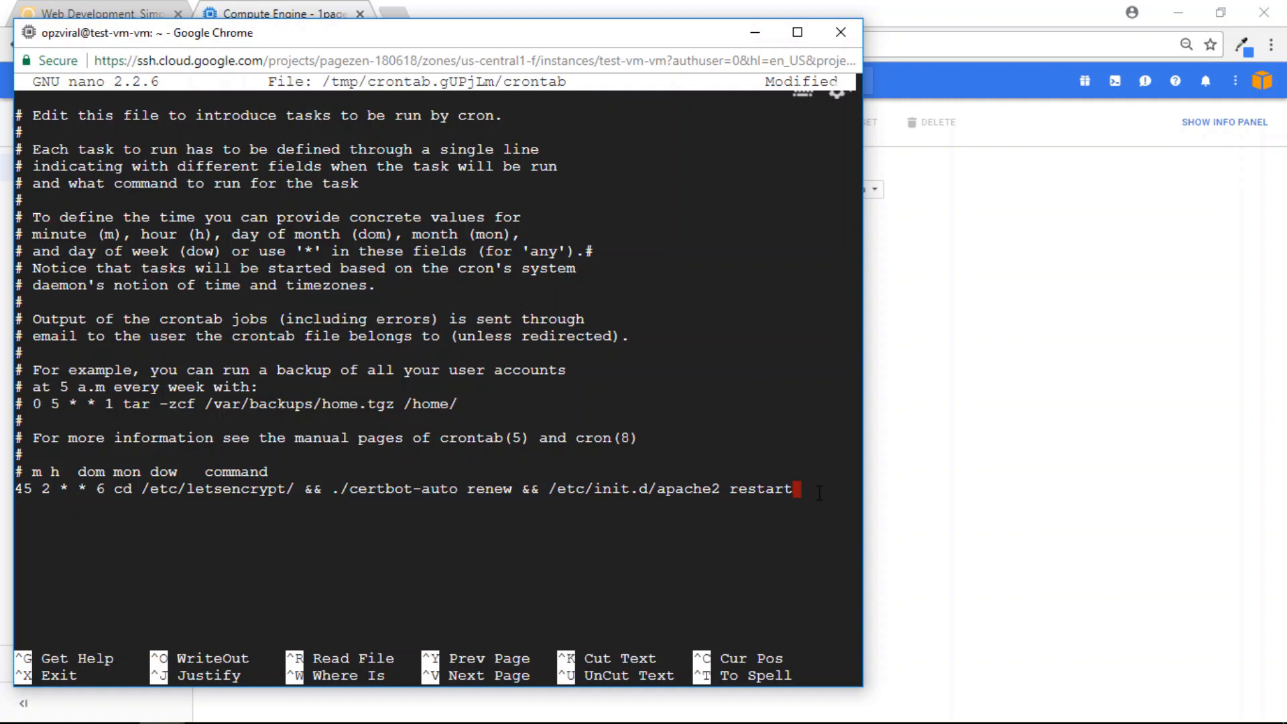
pyautogui.moveTo(817, 491)
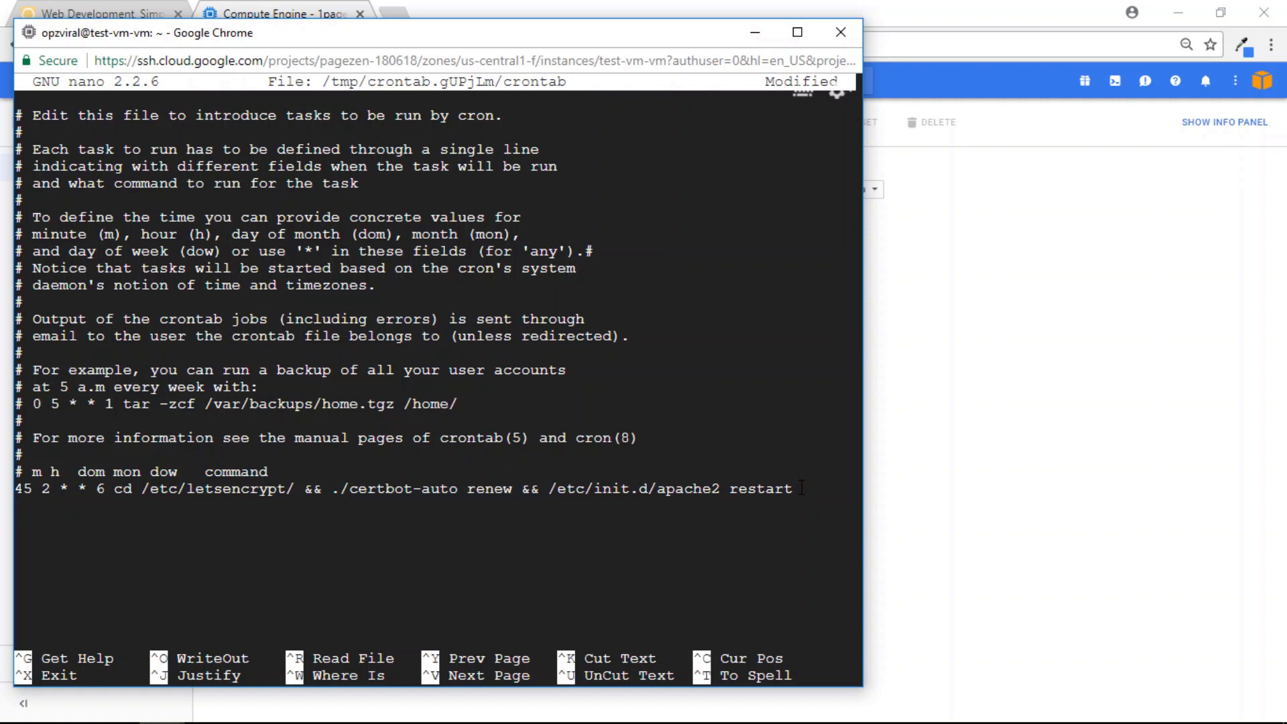
pyautogui.press('ctrl+o')
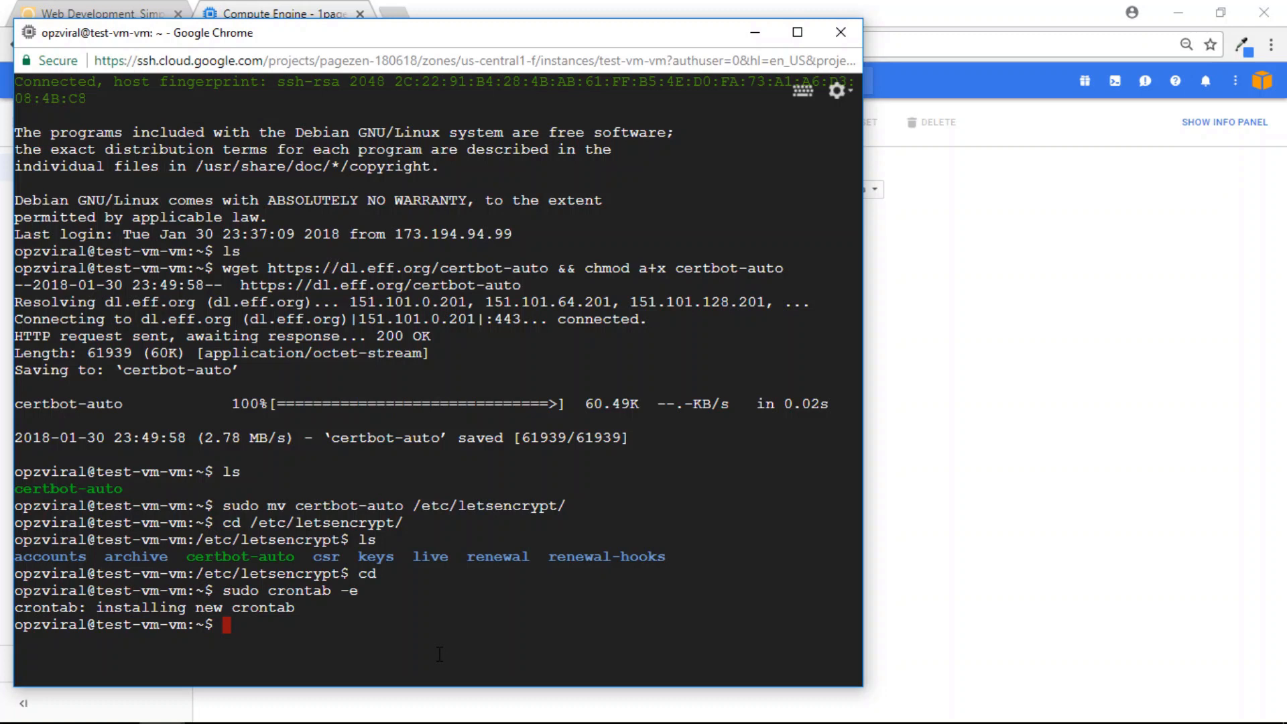
# Step: Become root with sudo -i and enter the certbot-auto renew --dry-run plus Apache restart command
pyautogui.write('sudo')
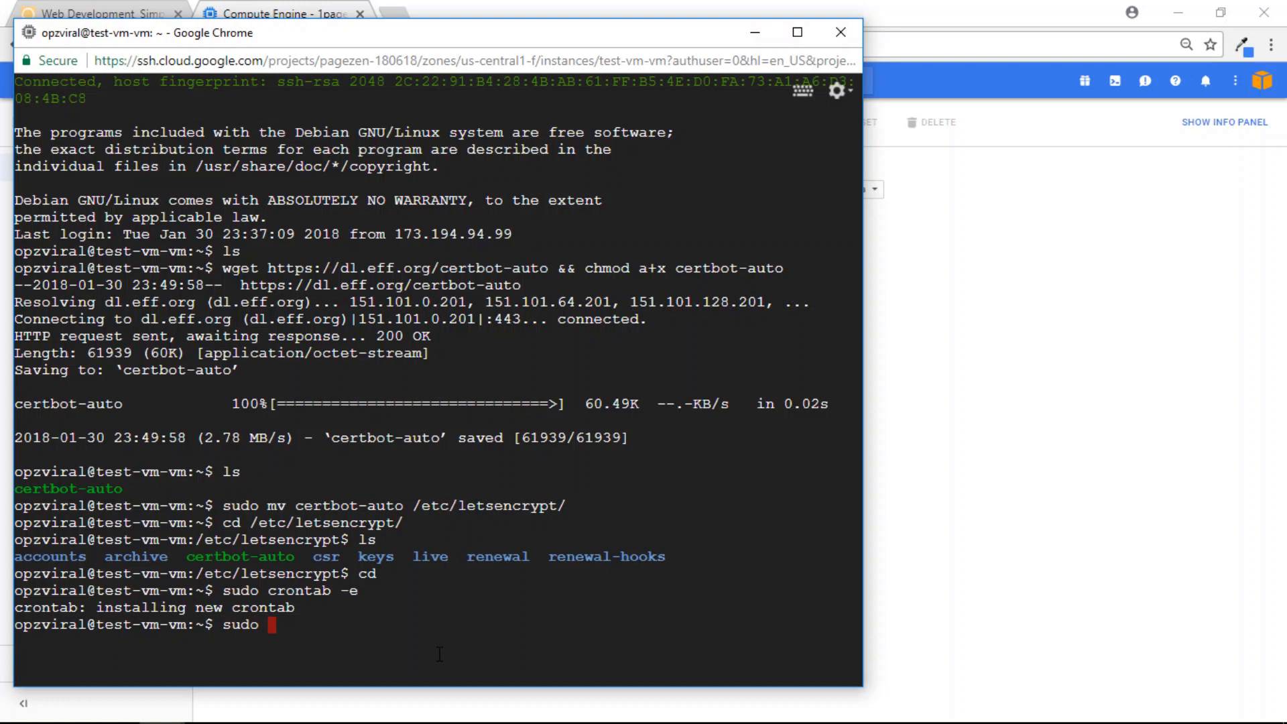
pyautogui.write('-i')
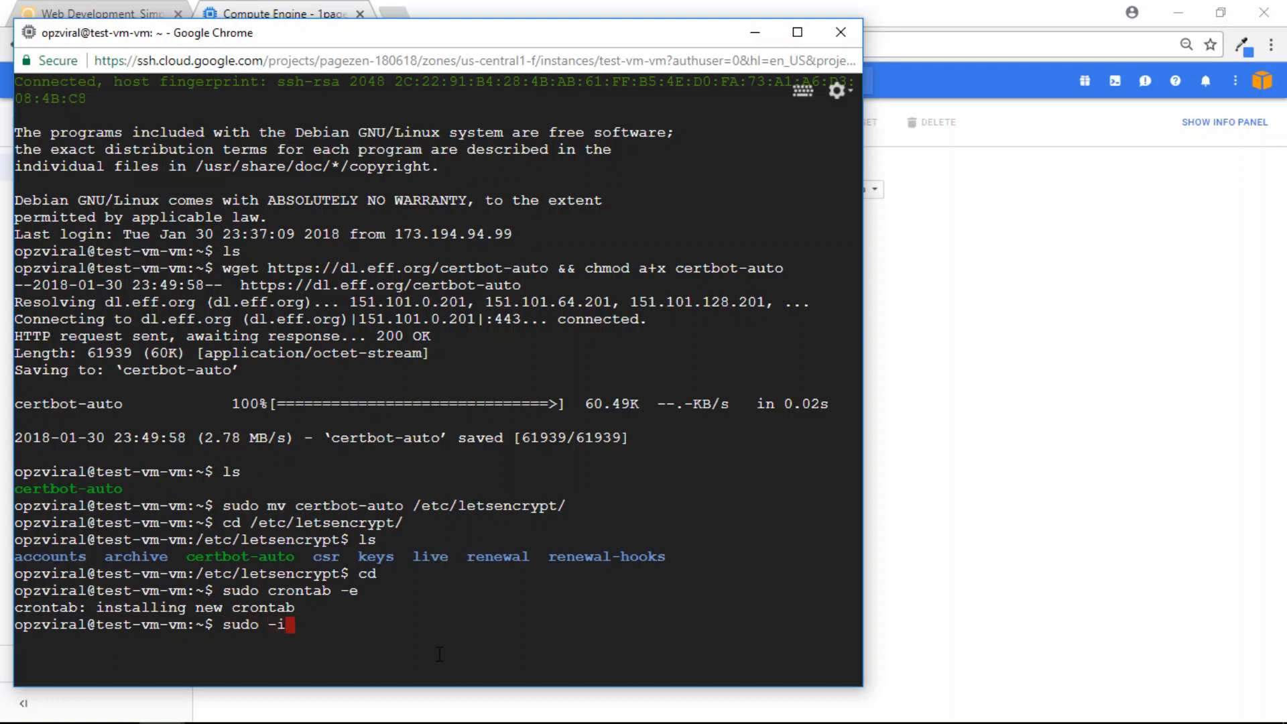
pyautogui.press('Return')
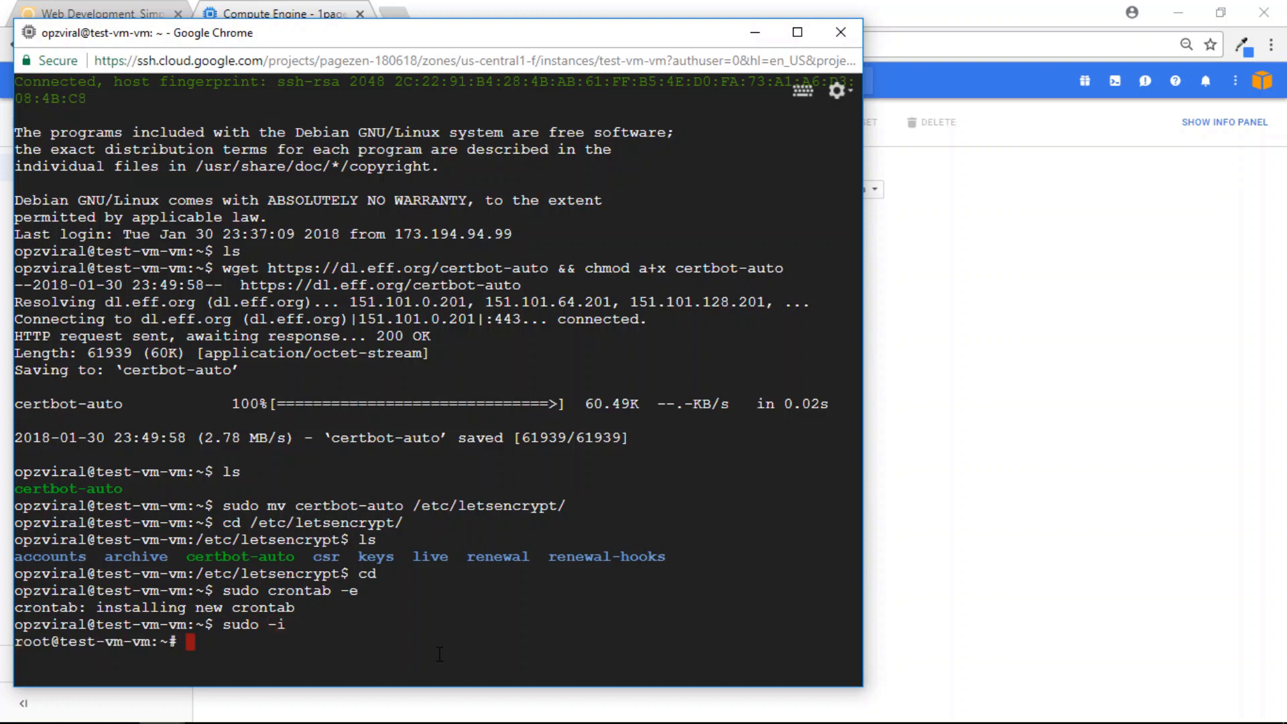
pyautogui.write('cd /etc/letsencrypt/ && ./certbot-auto renew --dry-run && /etc/init.d/apache2 restart')
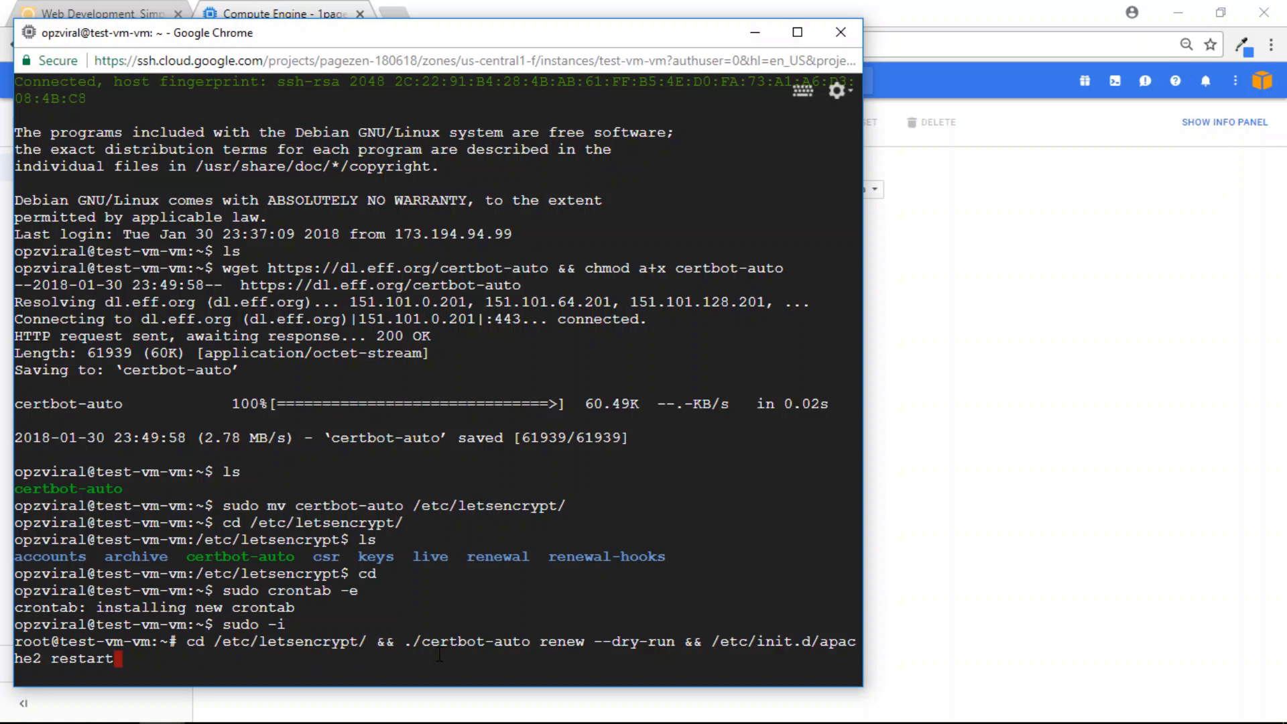